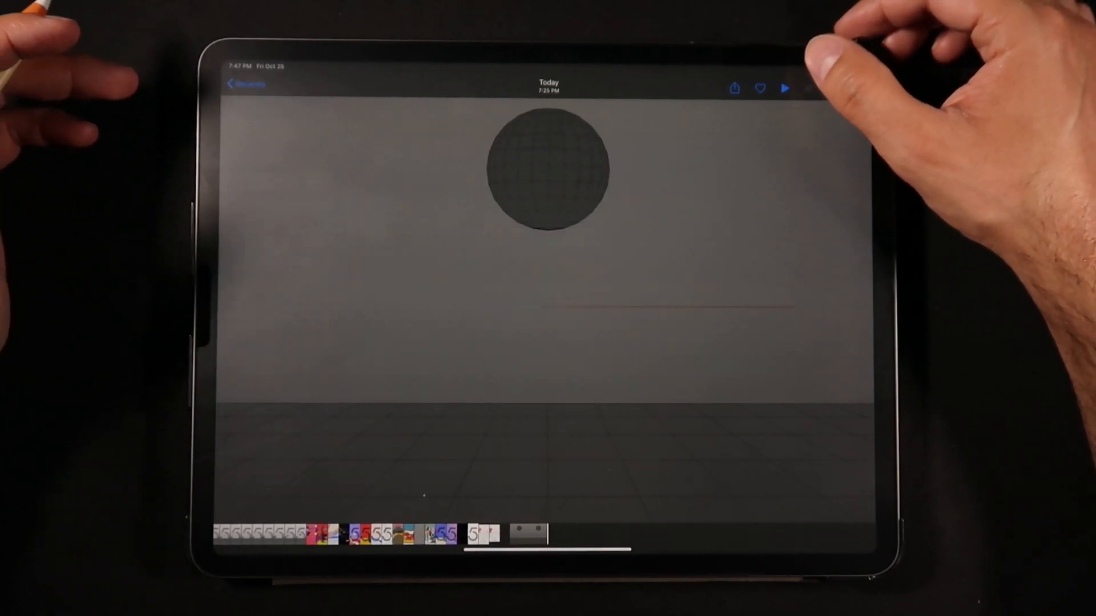
- Preview the bouncing-ball clip by playing and pausing it twice
click(784, 88)
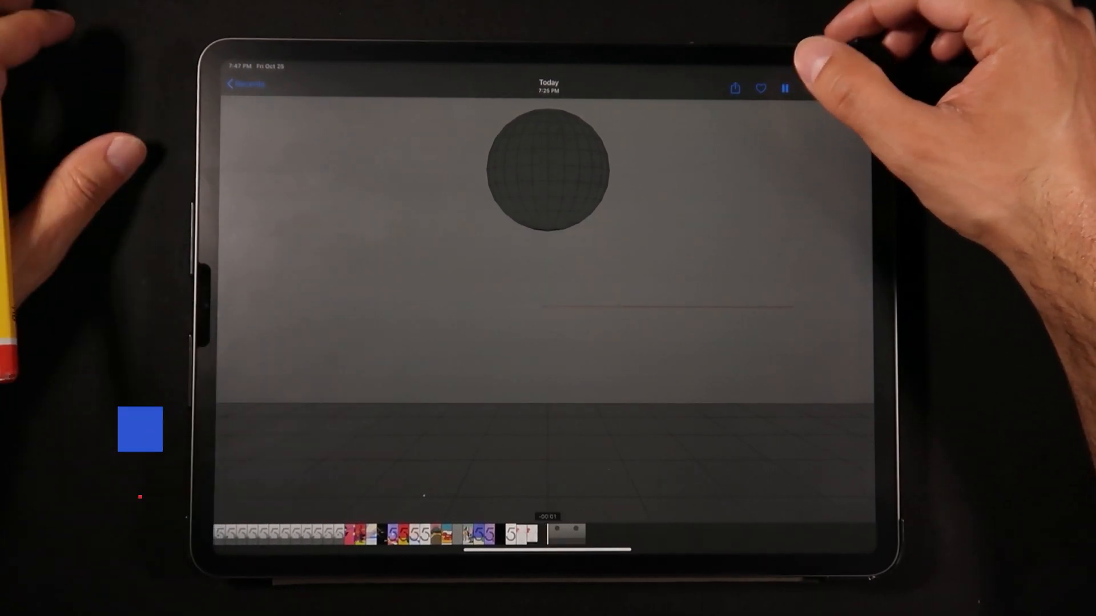
click(784, 89)
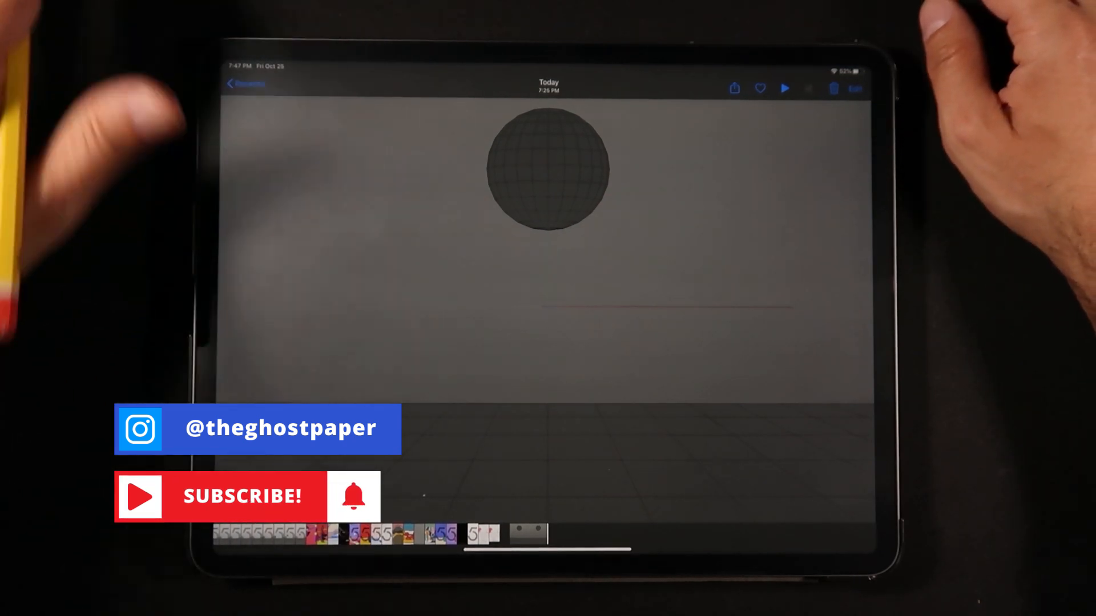
click(784, 89)
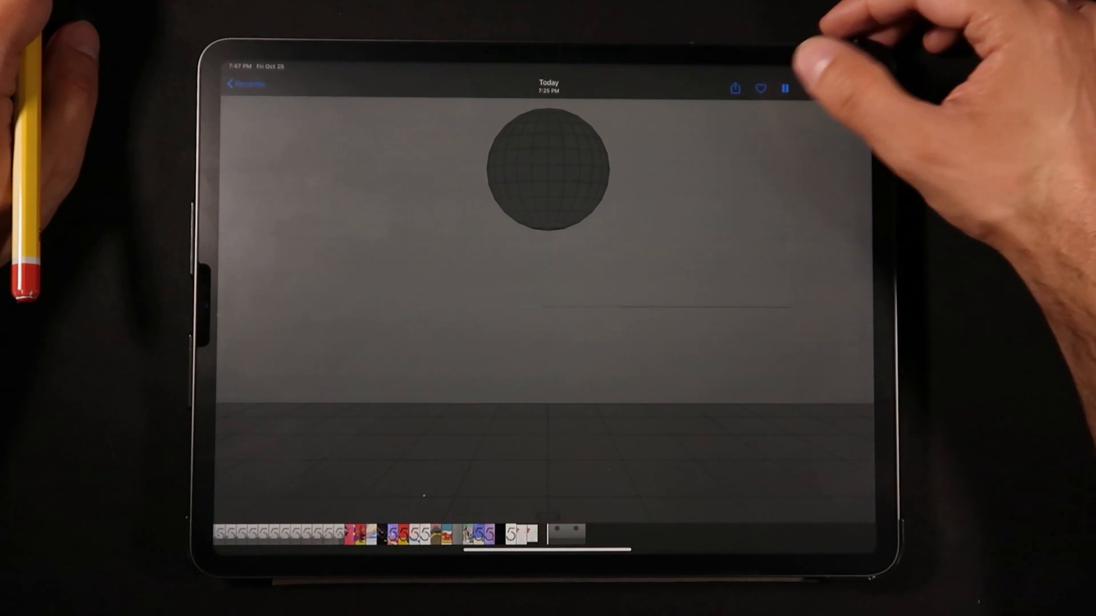
click(784, 89)
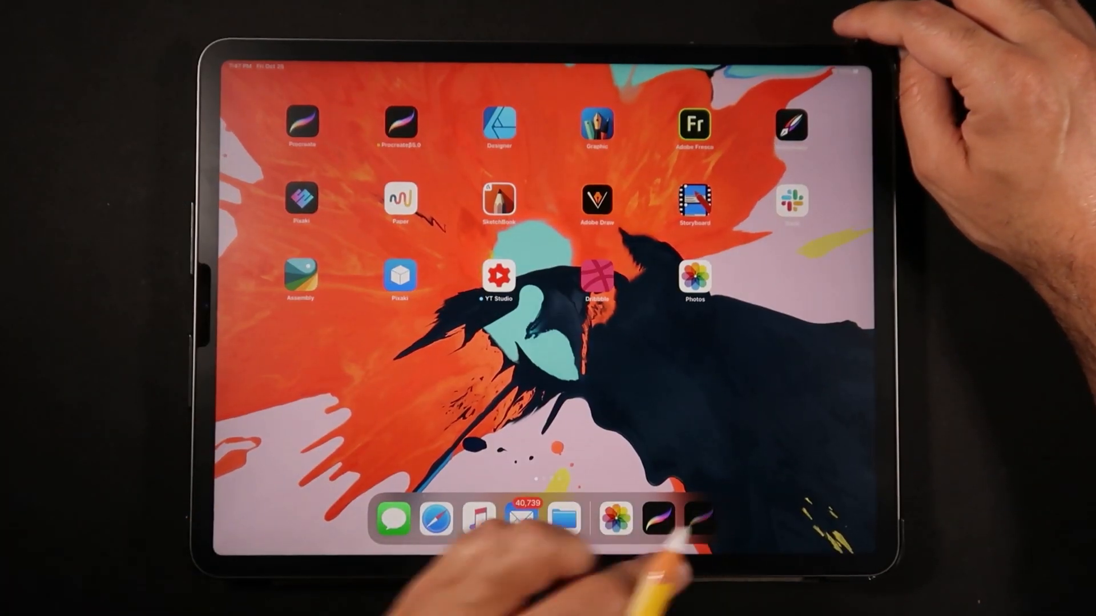
- Launch Procreate and import the bouncing-ball video from Photos
click(302, 124)
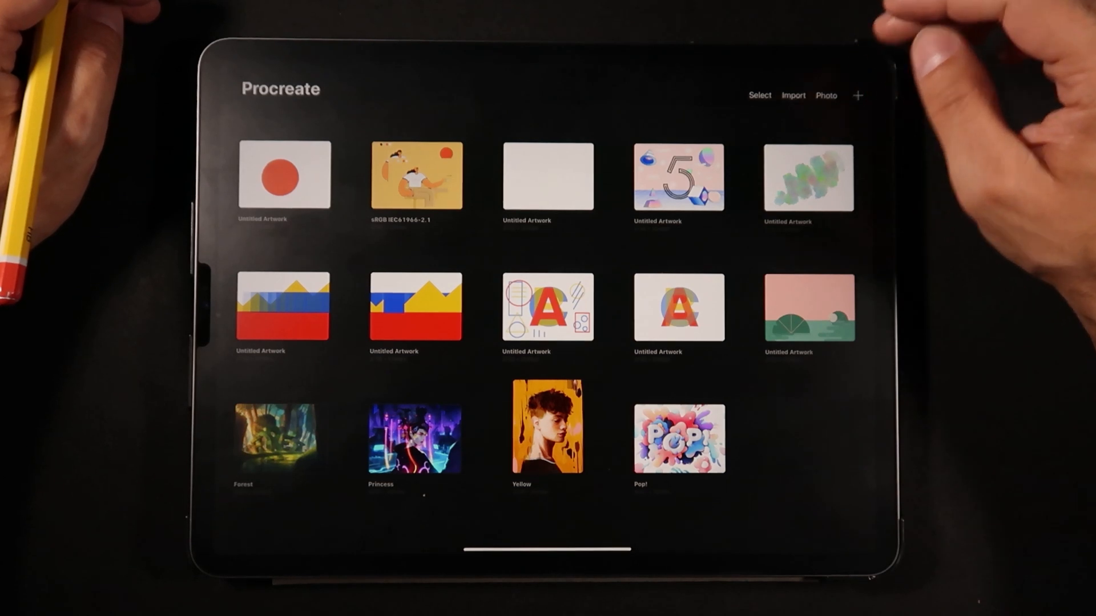
click(825, 96)
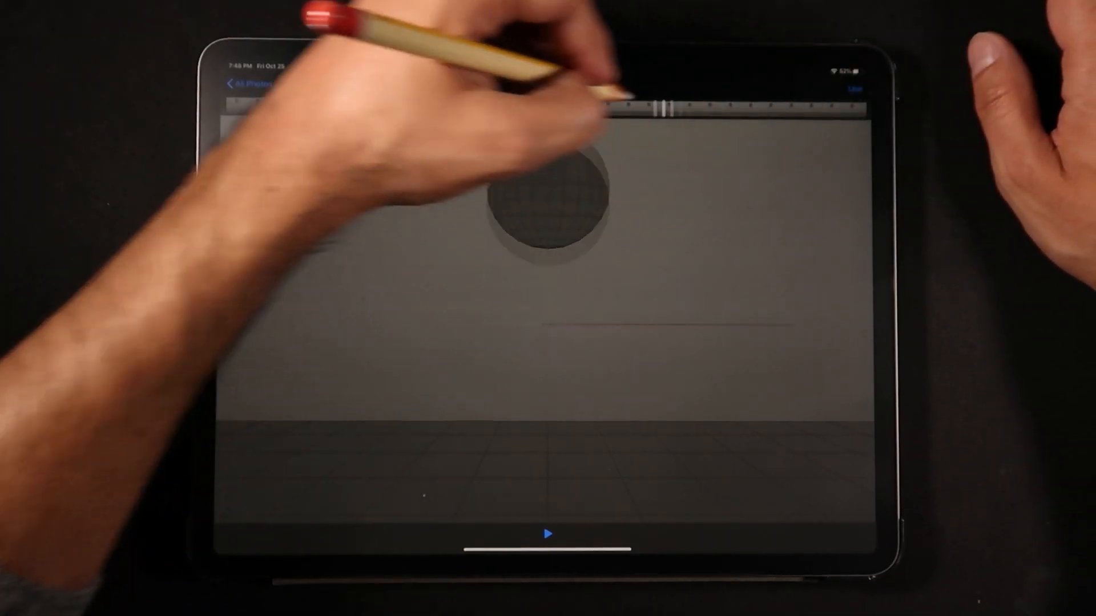
click(547, 535)
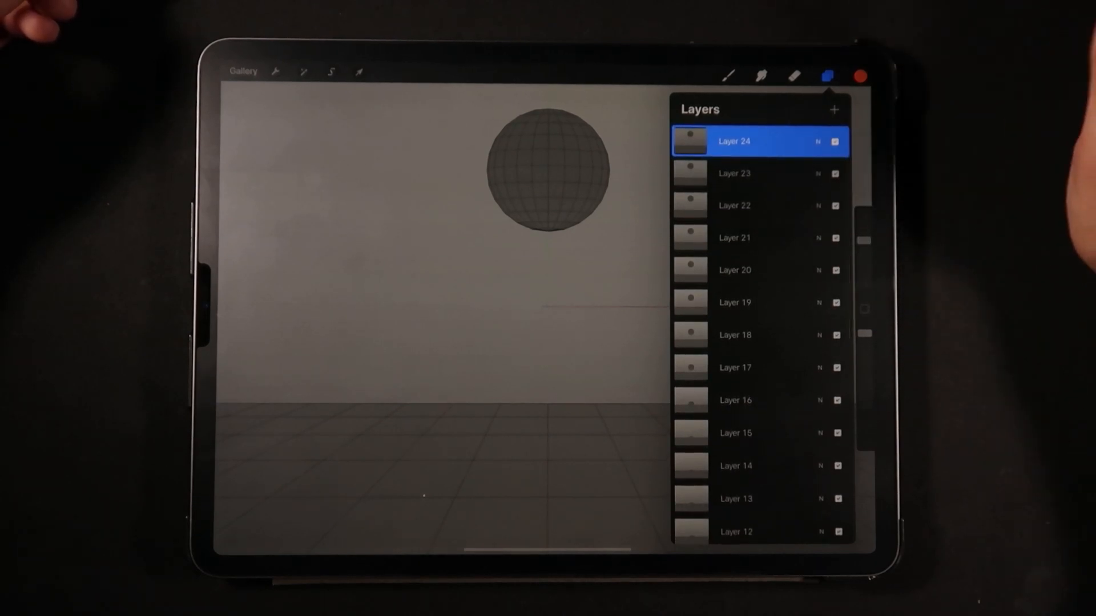
- Turn on Animation Assist in Prefs and play the imported frames
click(275, 71)
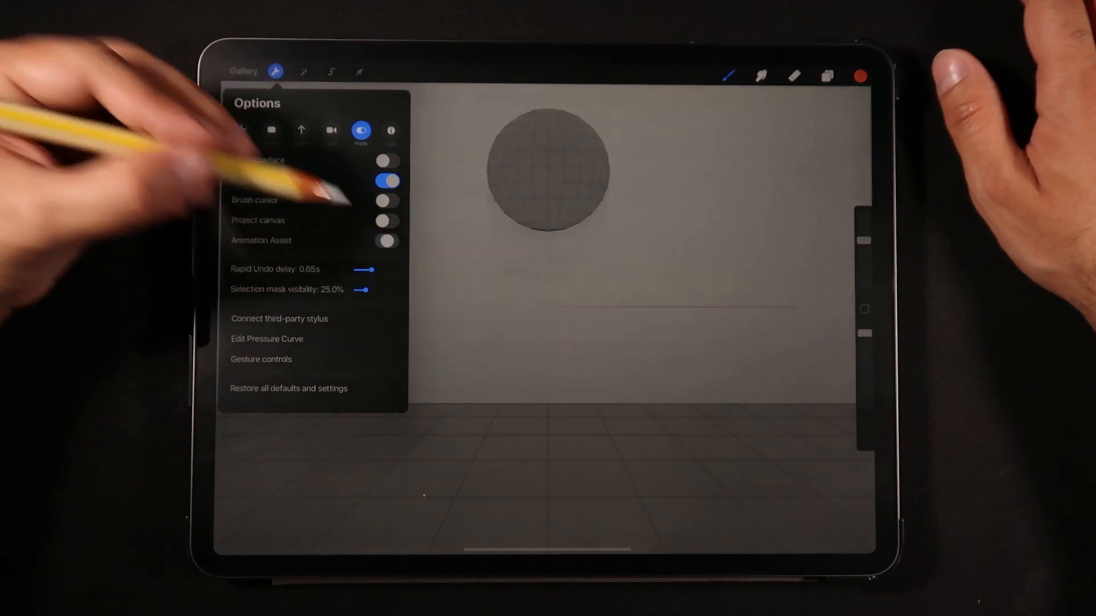
click(386, 240)
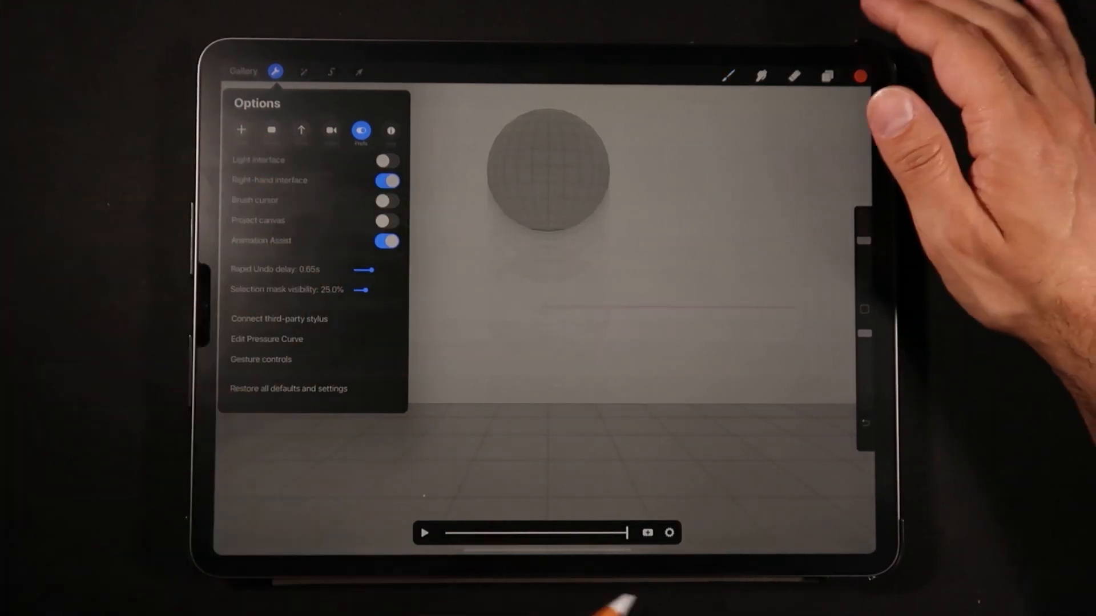
click(668, 532)
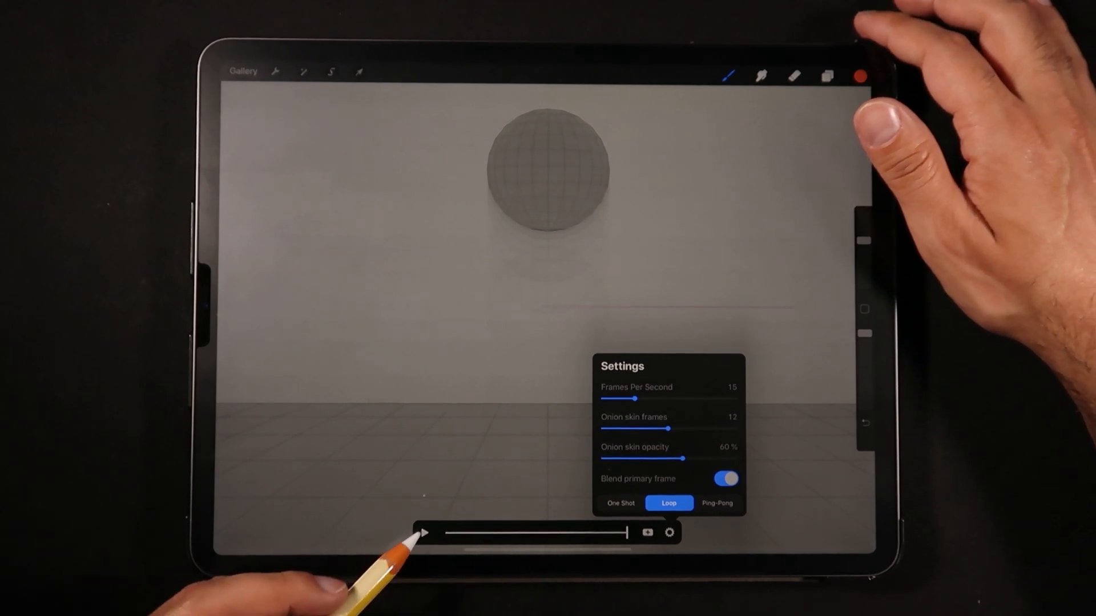
click(423, 533)
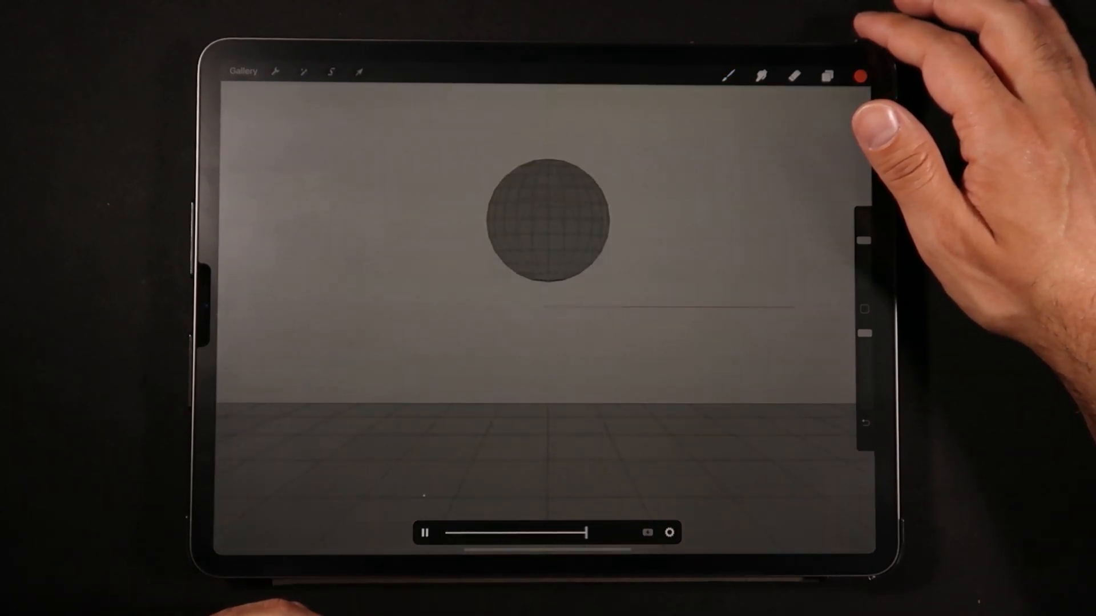
- Set playback to 15 frames per second and scrub through the timeline
click(669, 533)
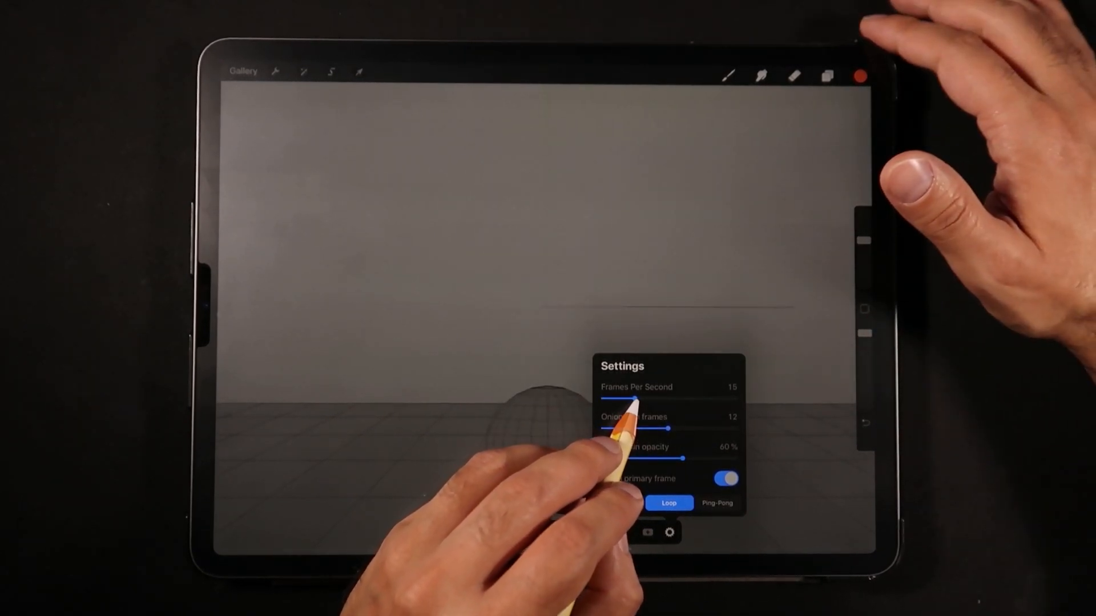
drag(634, 398, 653, 399)
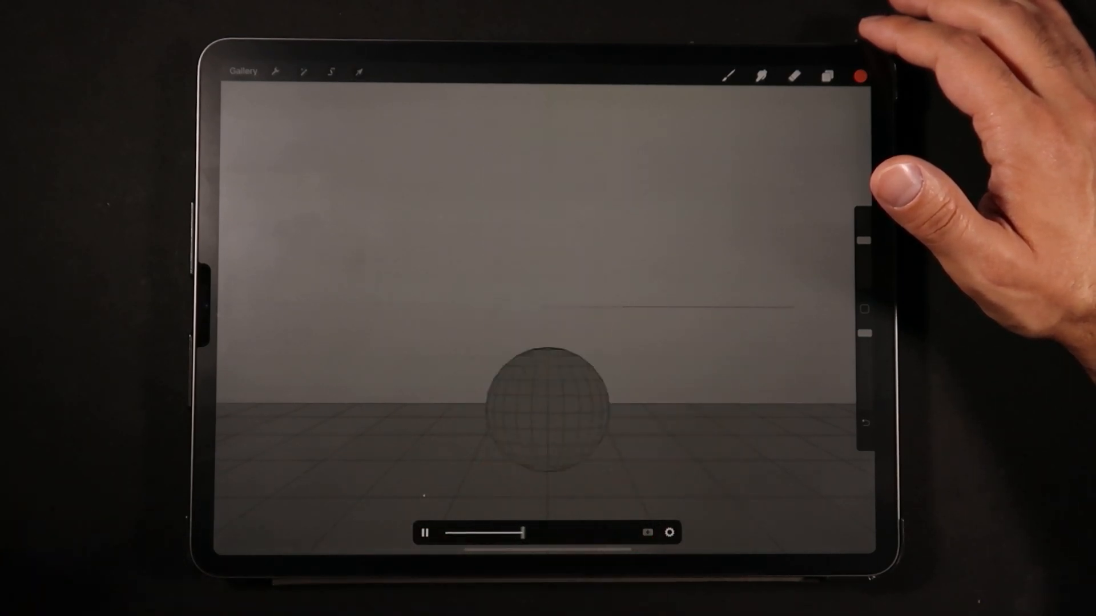
drag(524, 532, 451, 532)
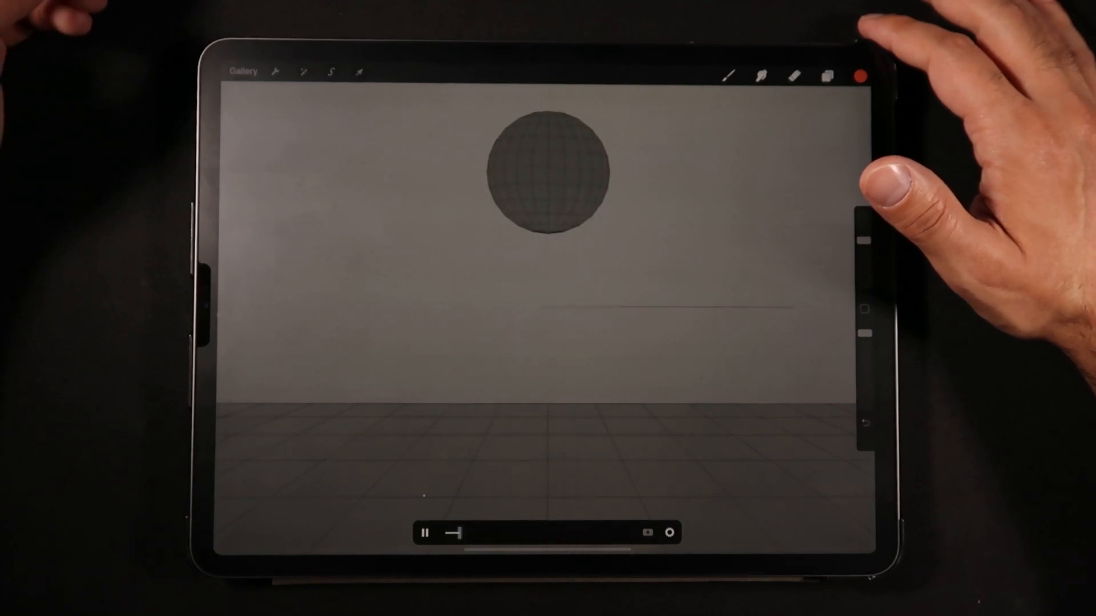
drag(454, 532, 583, 531)
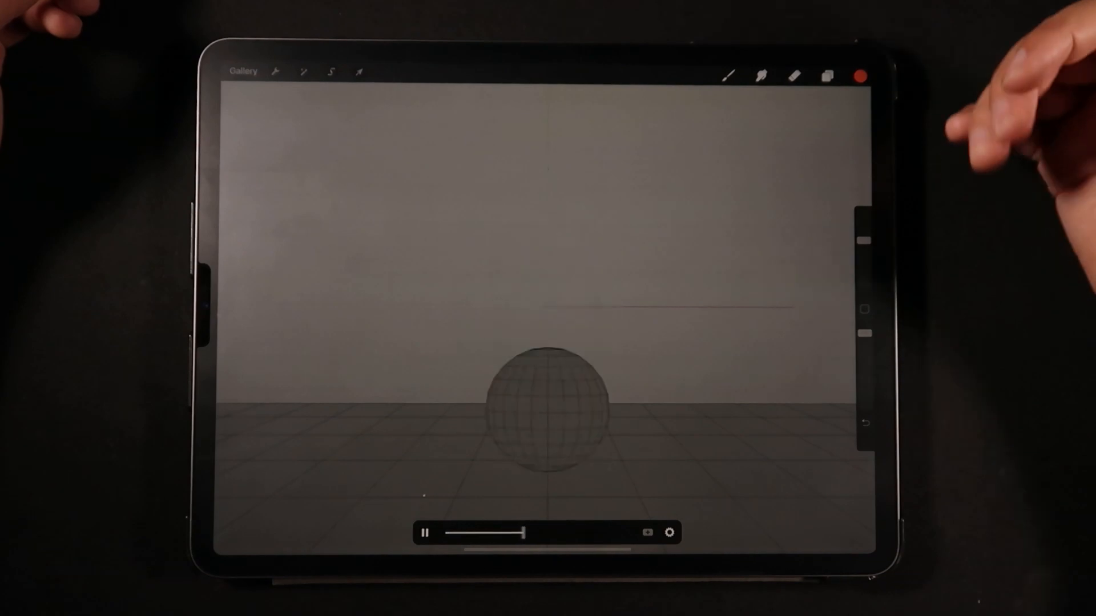
drag(520, 533, 458, 533)
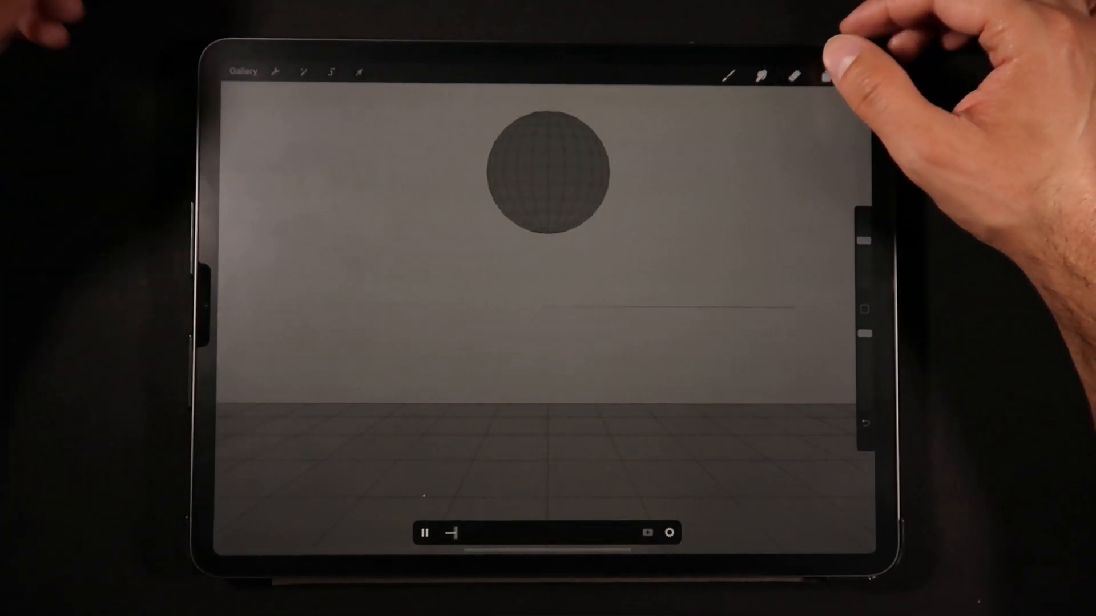
- Add a new layer and paint bold orange brush strokes over the first ball frame
click(828, 74)
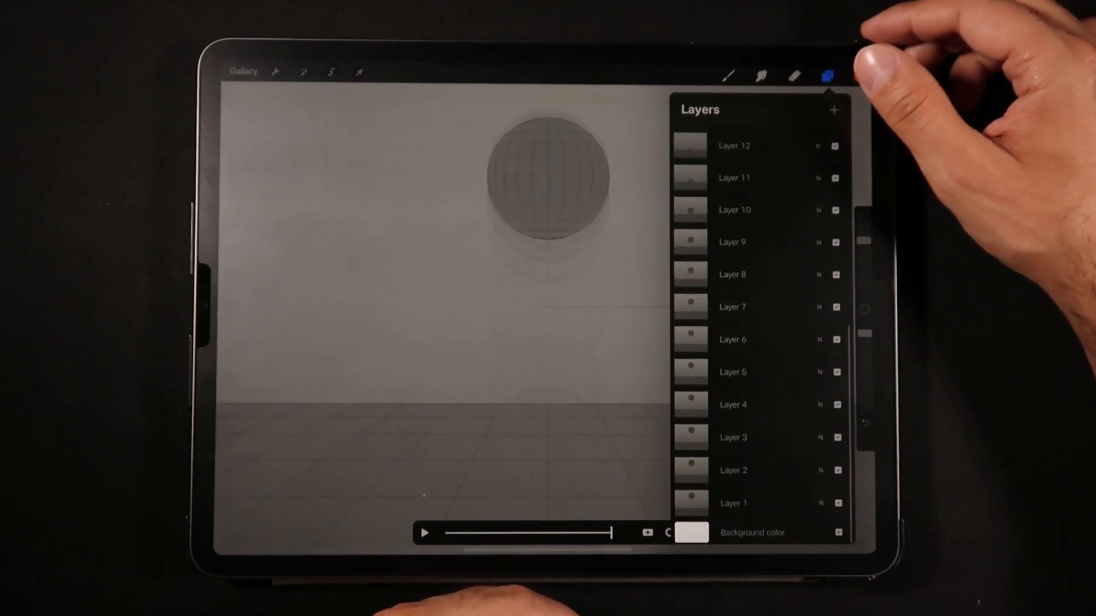
click(829, 75)
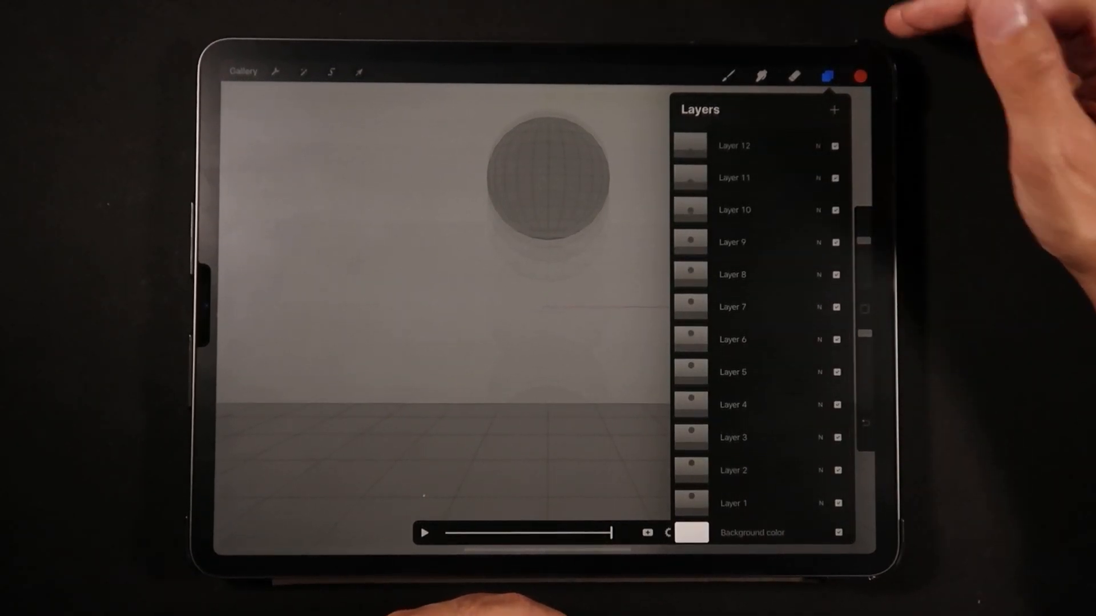
click(732, 503)
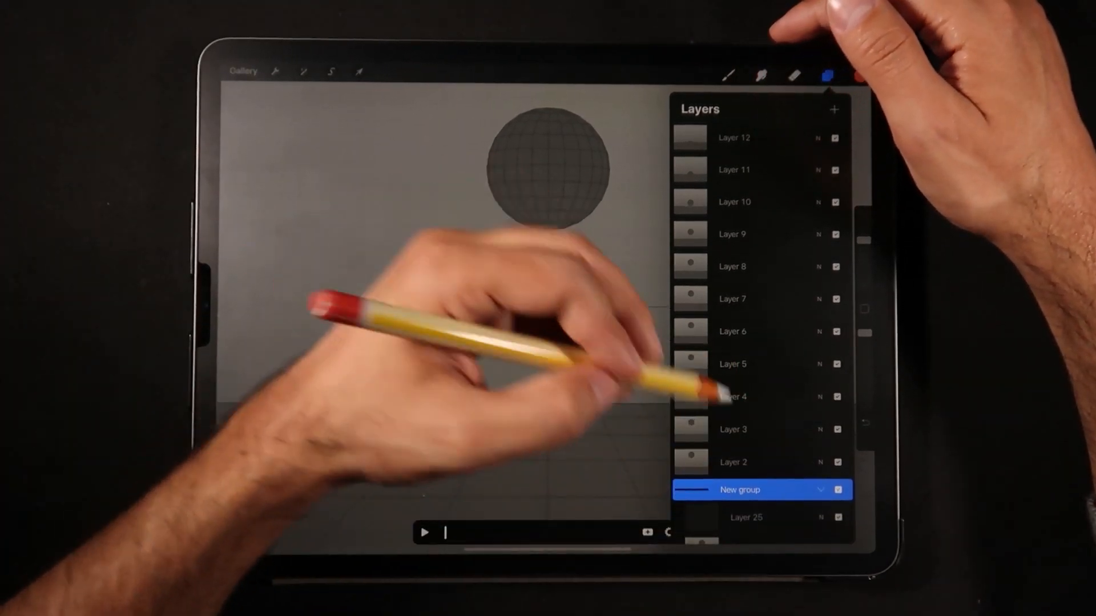
click(728, 74)
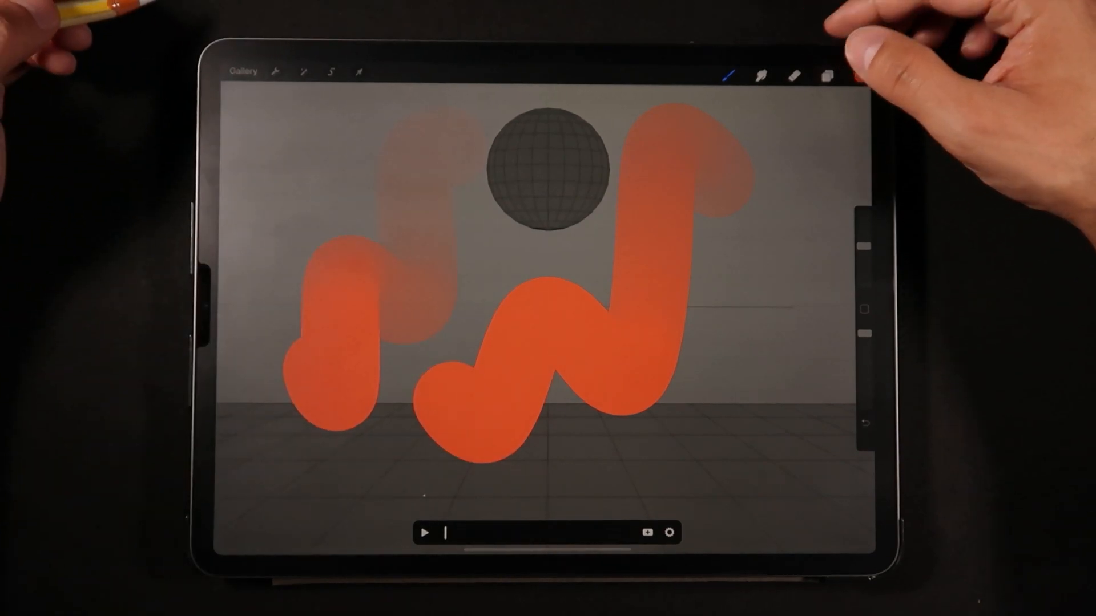
click(424, 533)
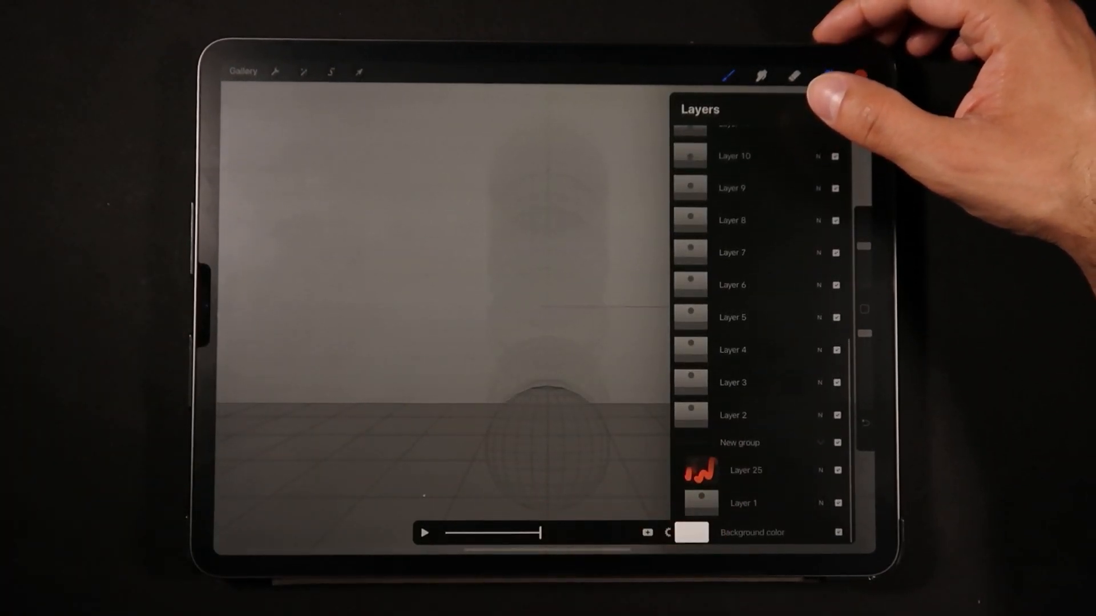
click(744, 470)
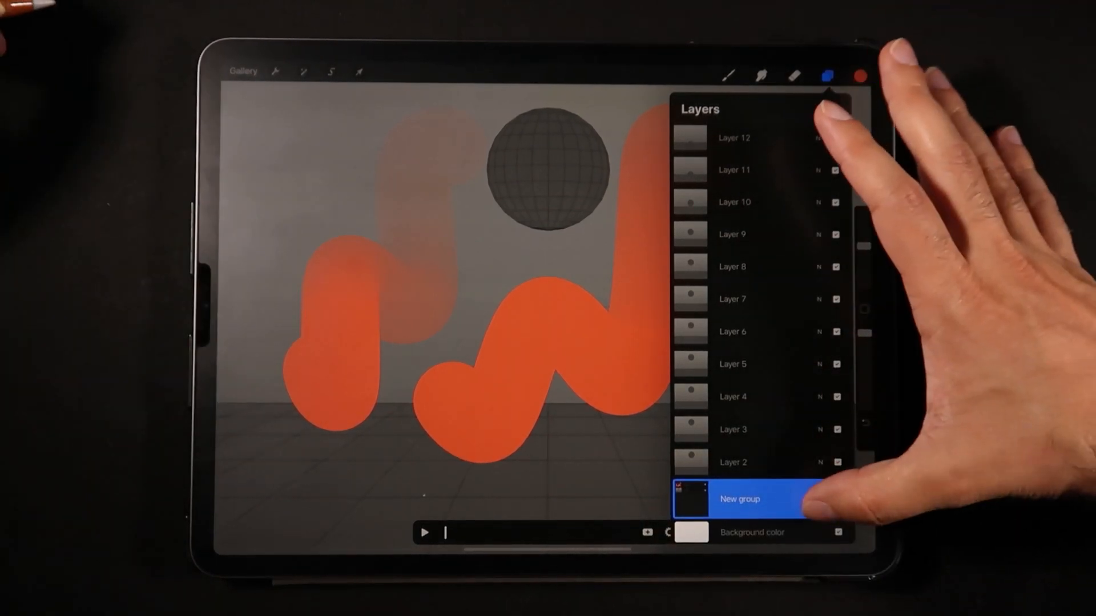
- Lower the New group's opacity and draw a test squiggle left of the ball
click(738, 498)
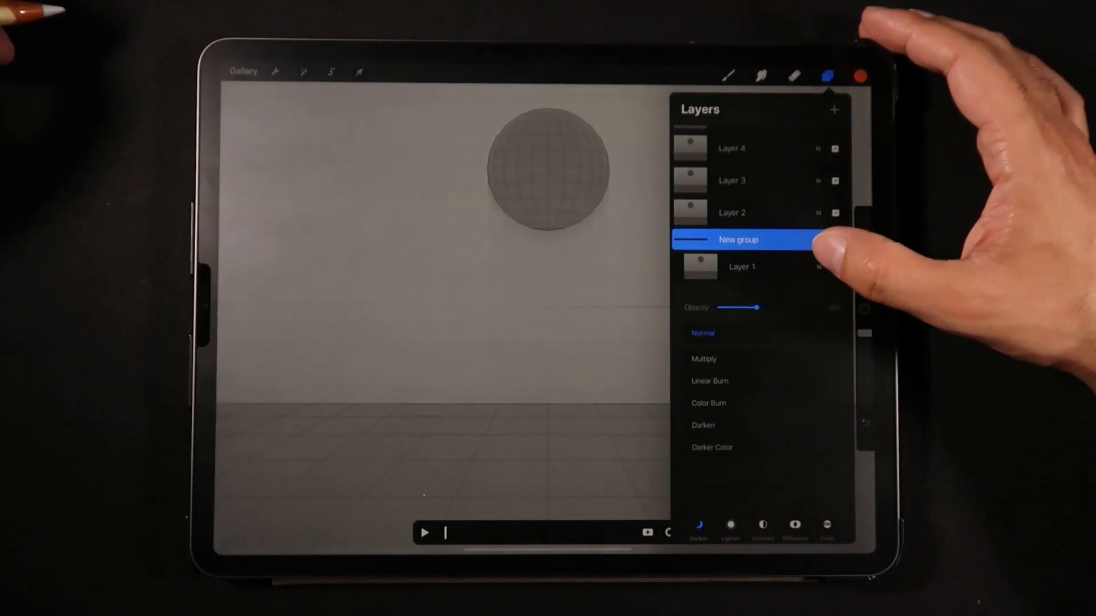
click(728, 75)
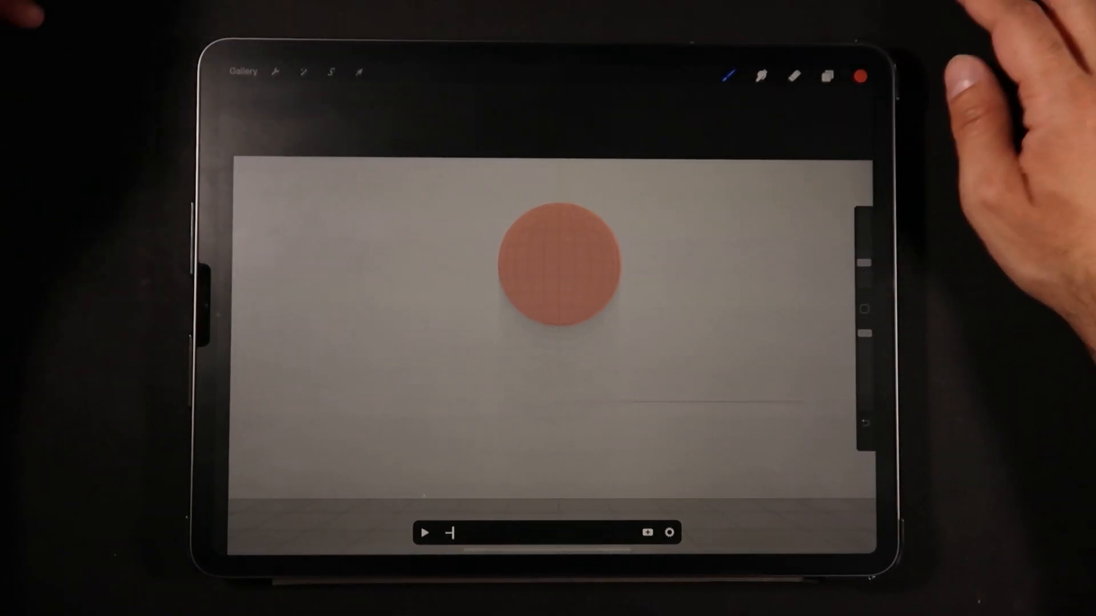
drag(325, 353, 454, 220)
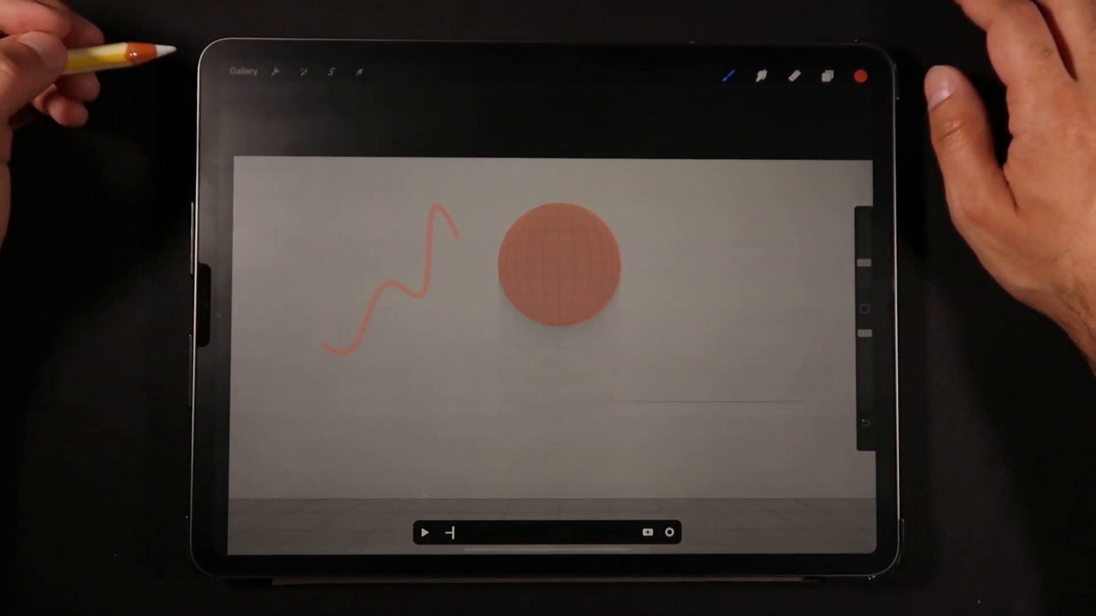
mouse_move(209, 244)
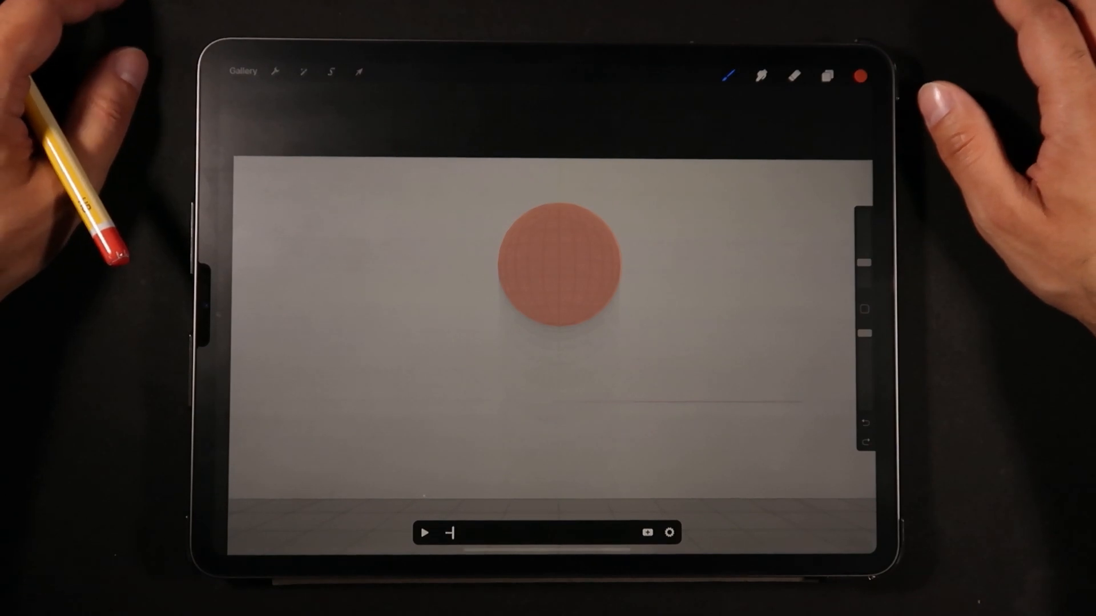
- Show and then hide the Layers panel over the traced orange ball
click(826, 76)
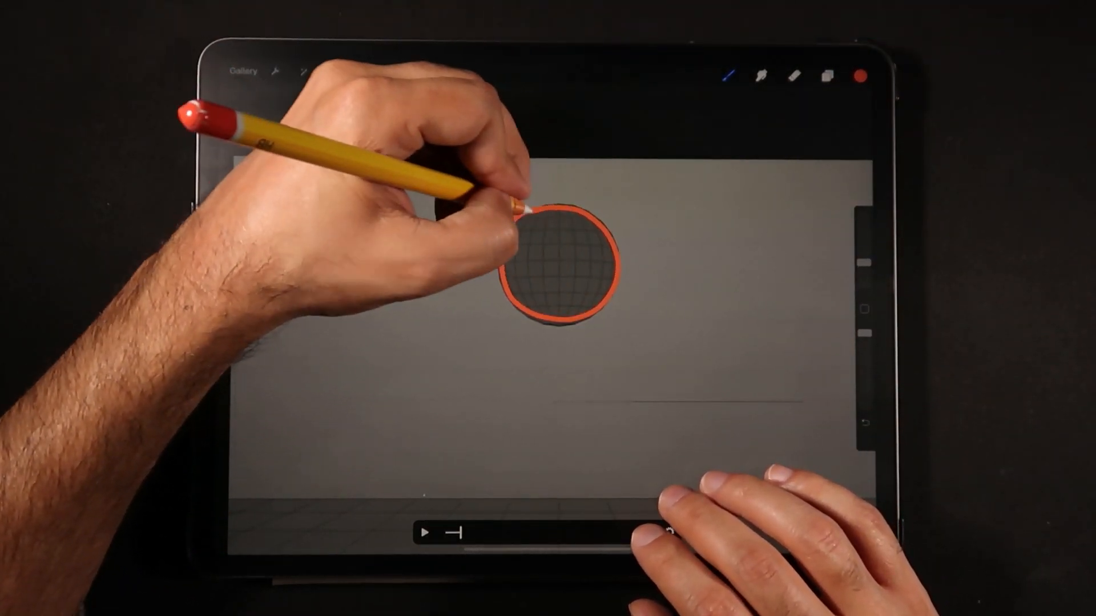
click(827, 76)
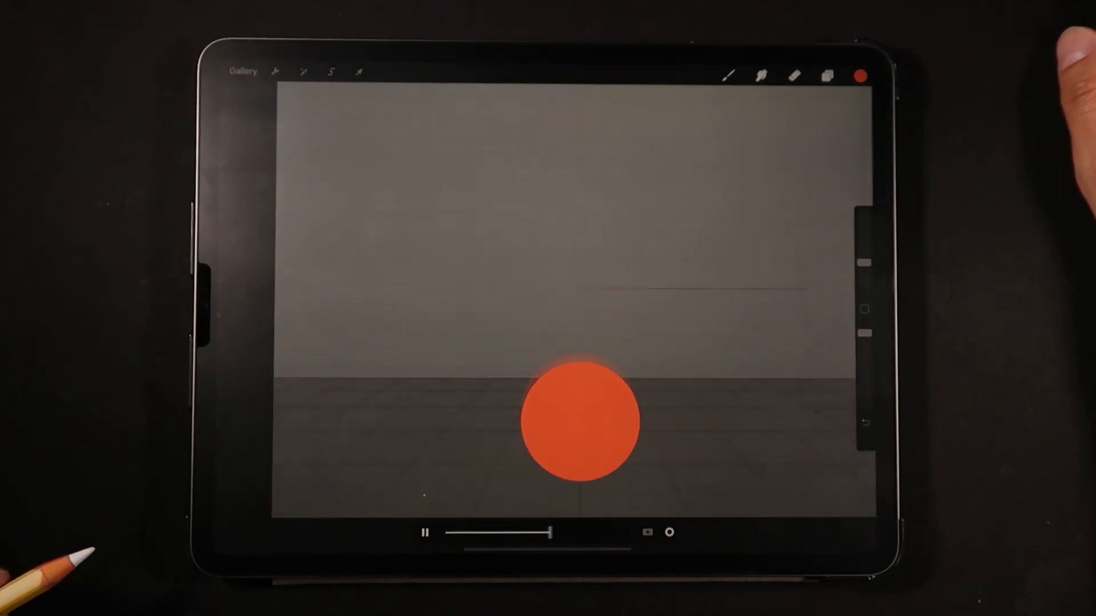
click(829, 75)
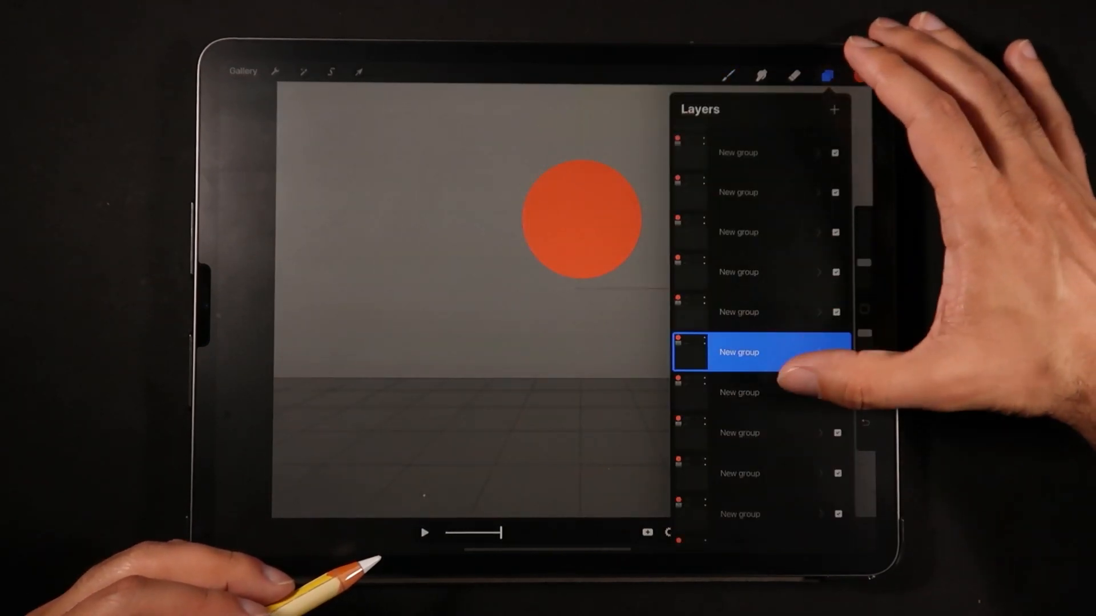
scroll(down, 3)
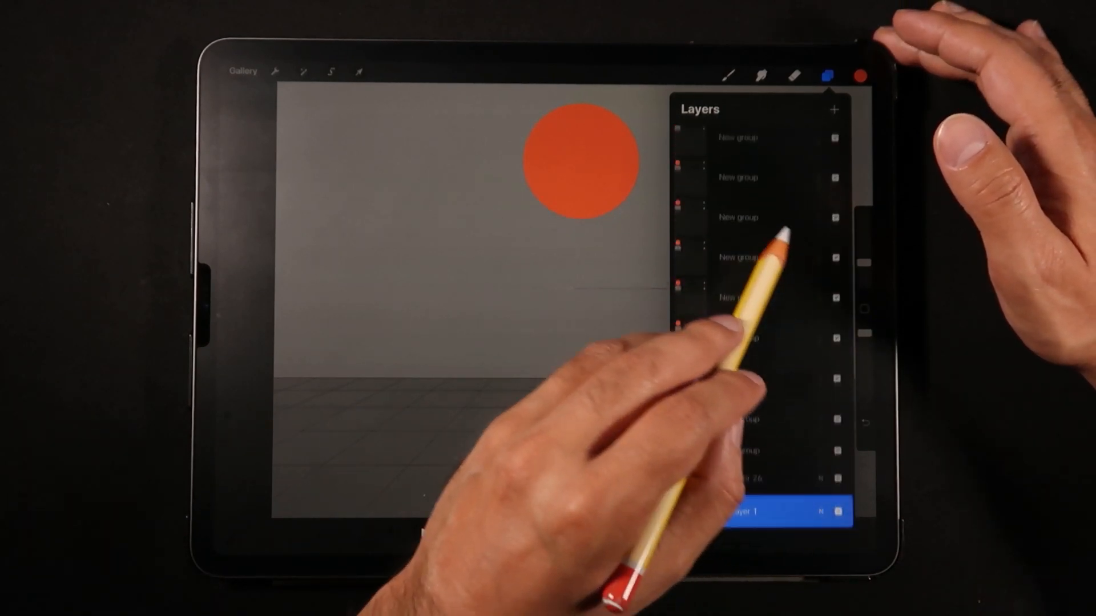
click(829, 73)
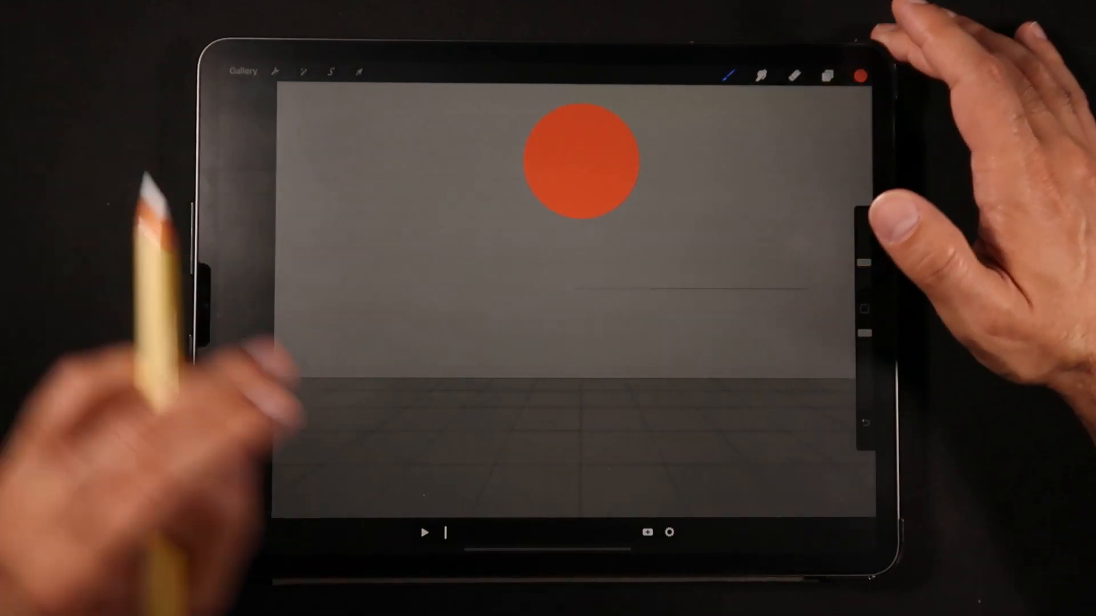
click(424, 532)
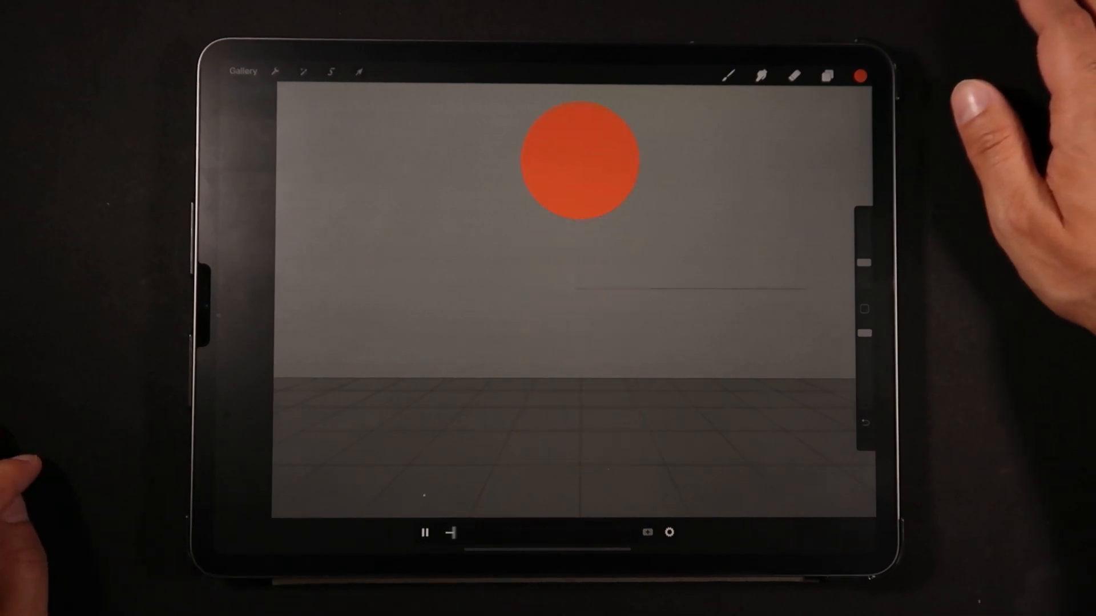
drag(453, 533, 576, 533)
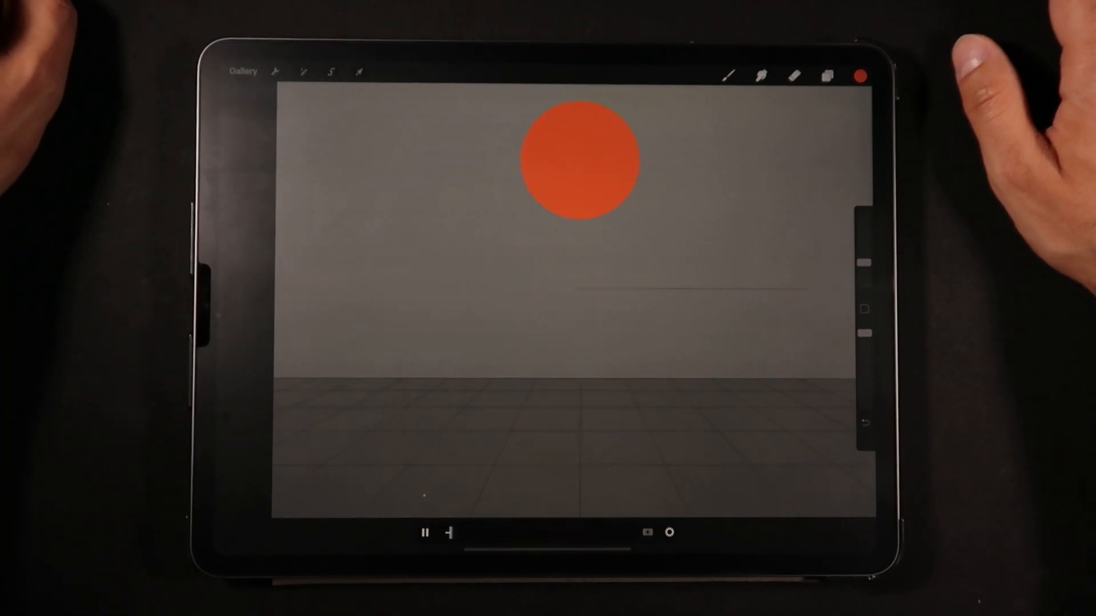
drag(454, 533, 576, 533)
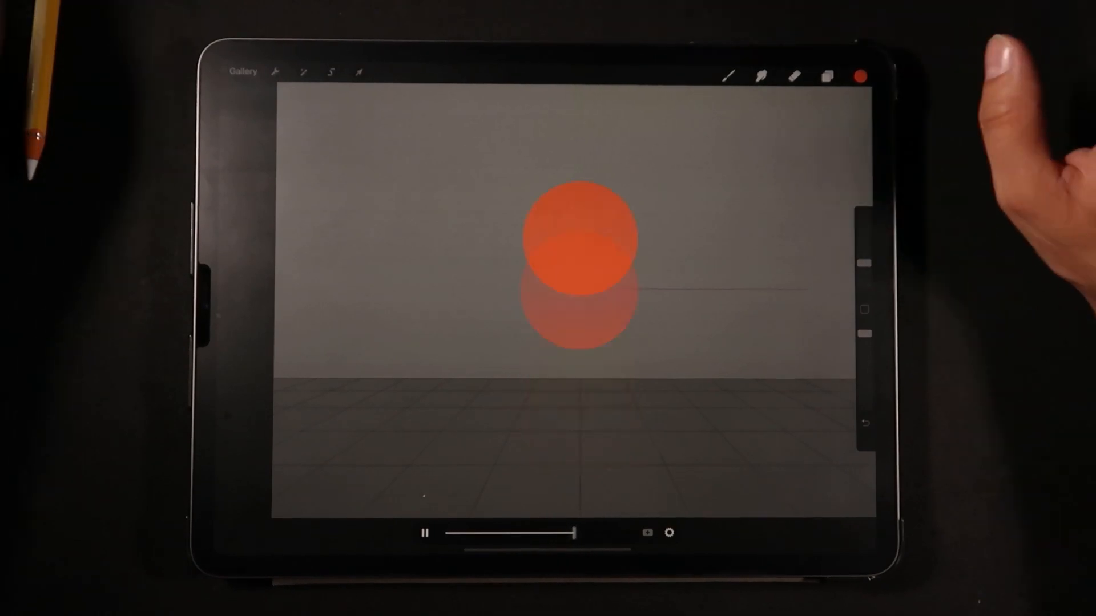
drag(569, 533, 510, 532)
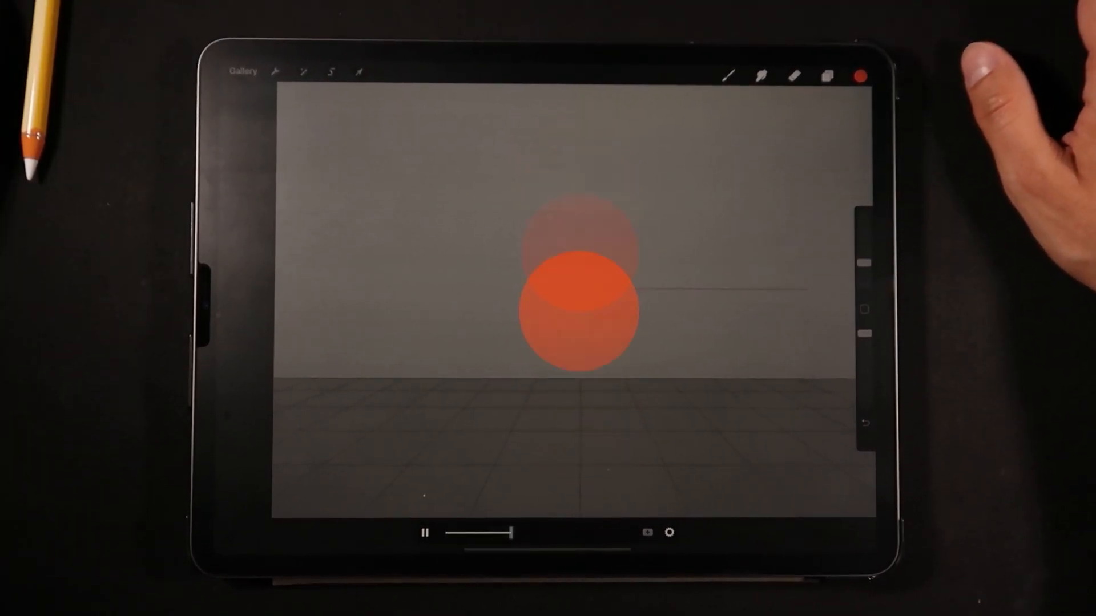
drag(510, 533, 451, 532)
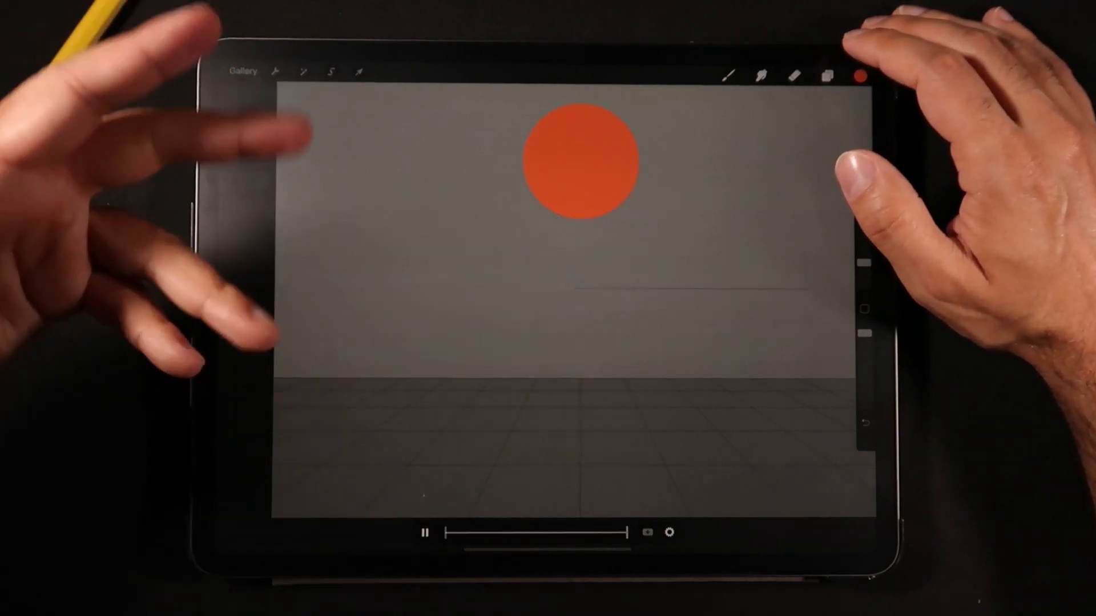
- Hide the Layer 2 and Layer 3 reference frames, scrolling through the layer list
click(827, 75)
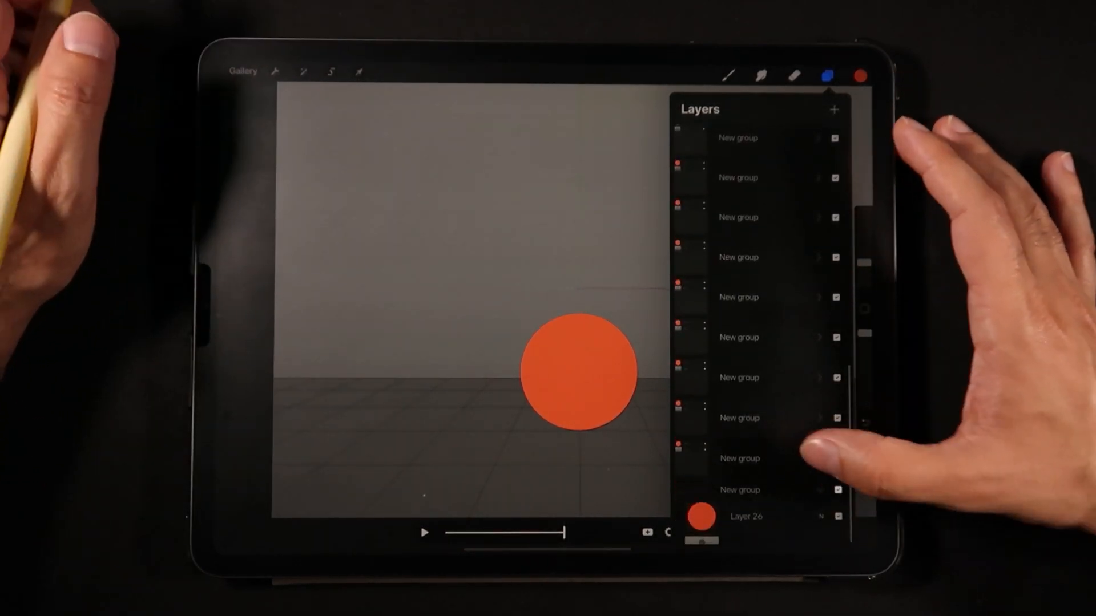
scroll(down, 3)
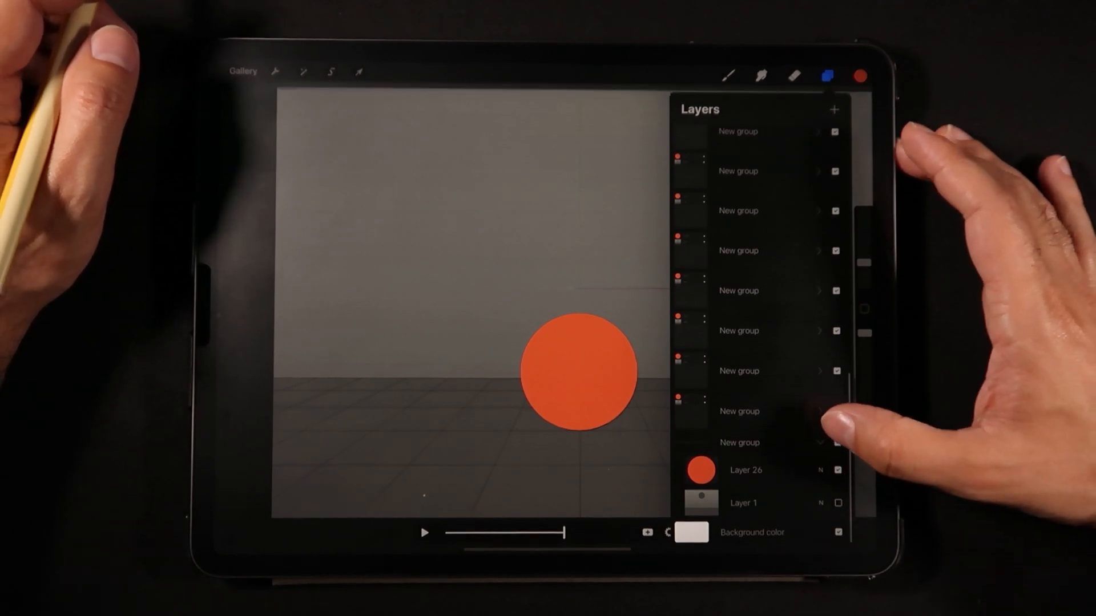
click(833, 109)
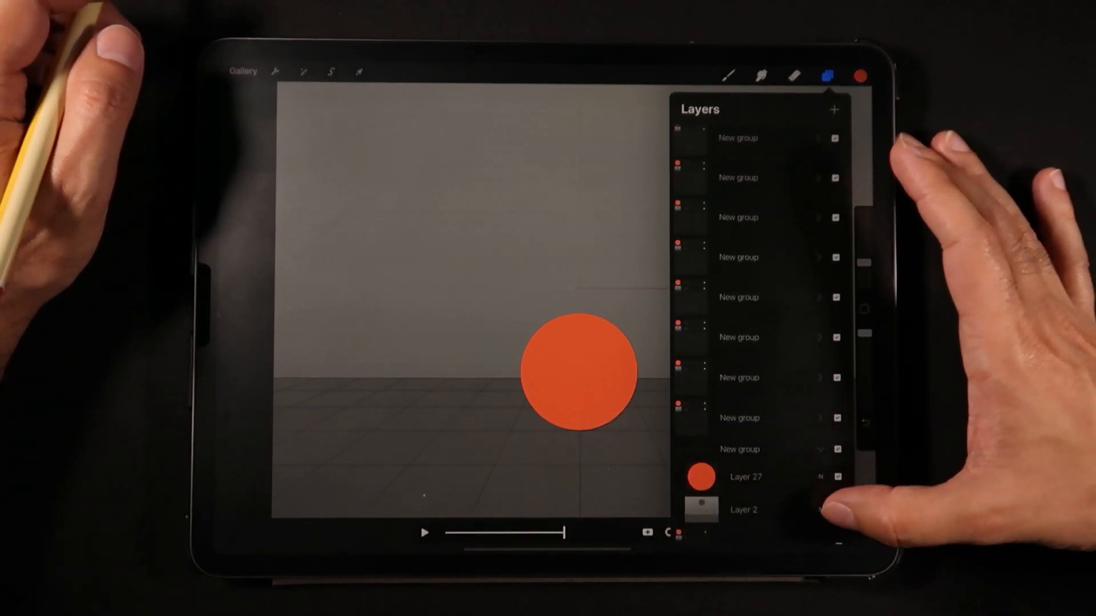
click(835, 469)
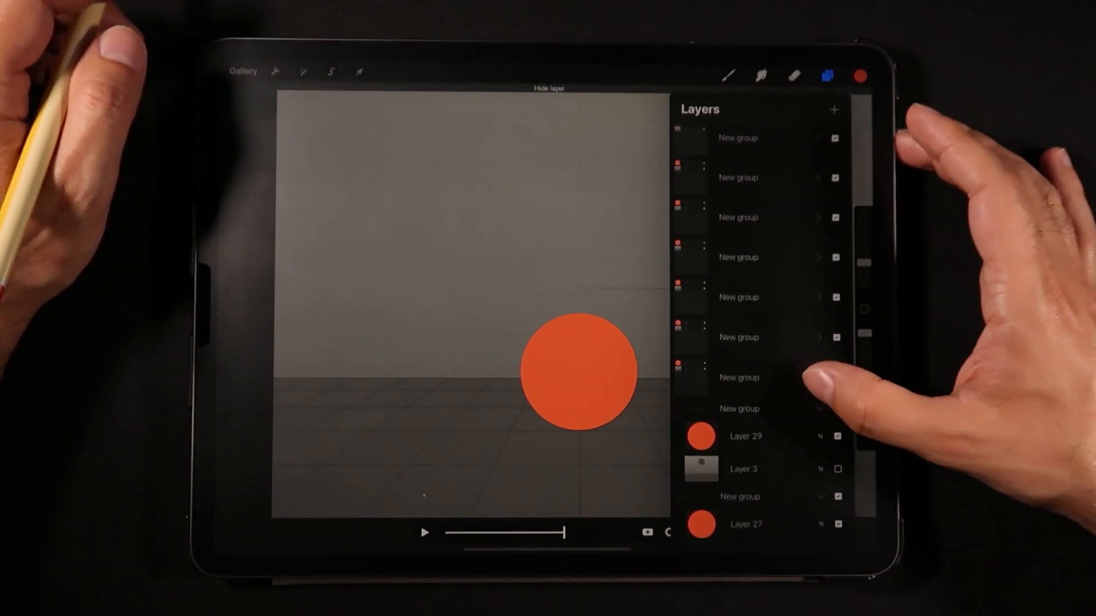
scroll(down, 3)
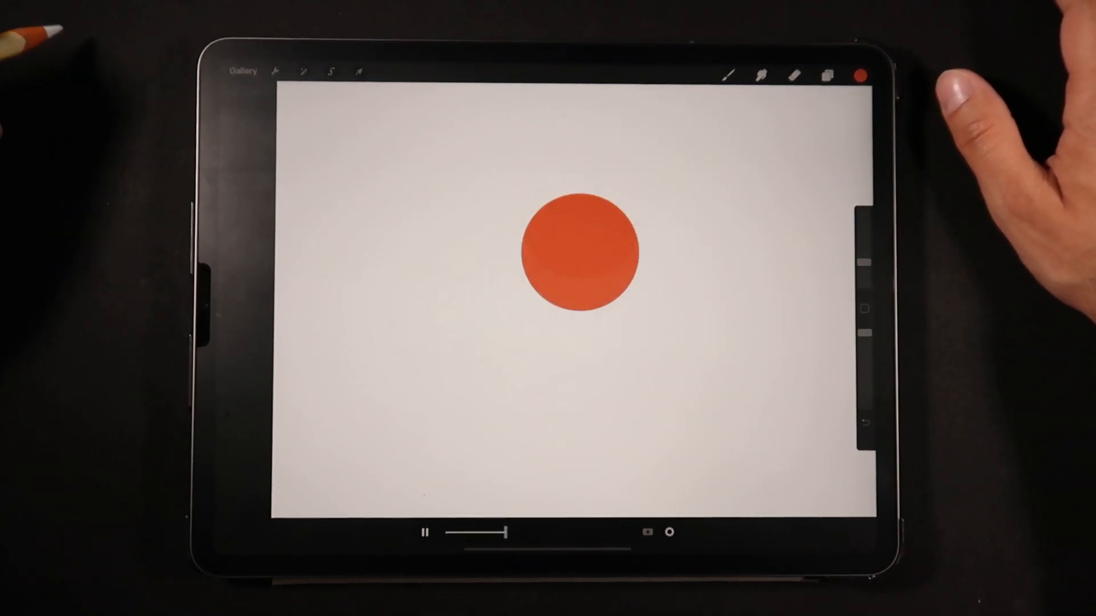
drag(575, 252, 580, 143)
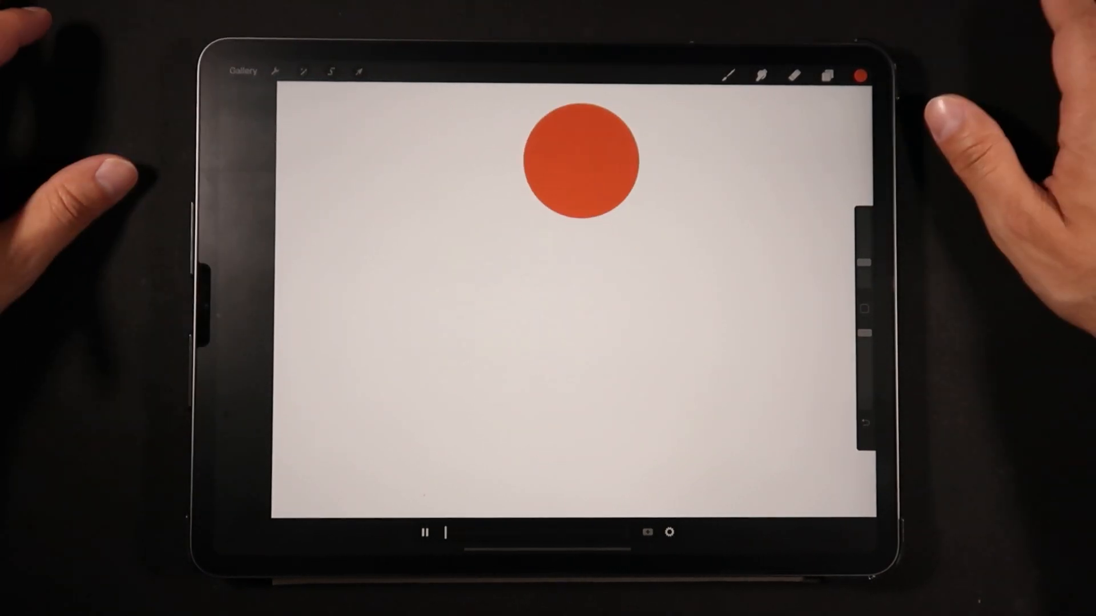